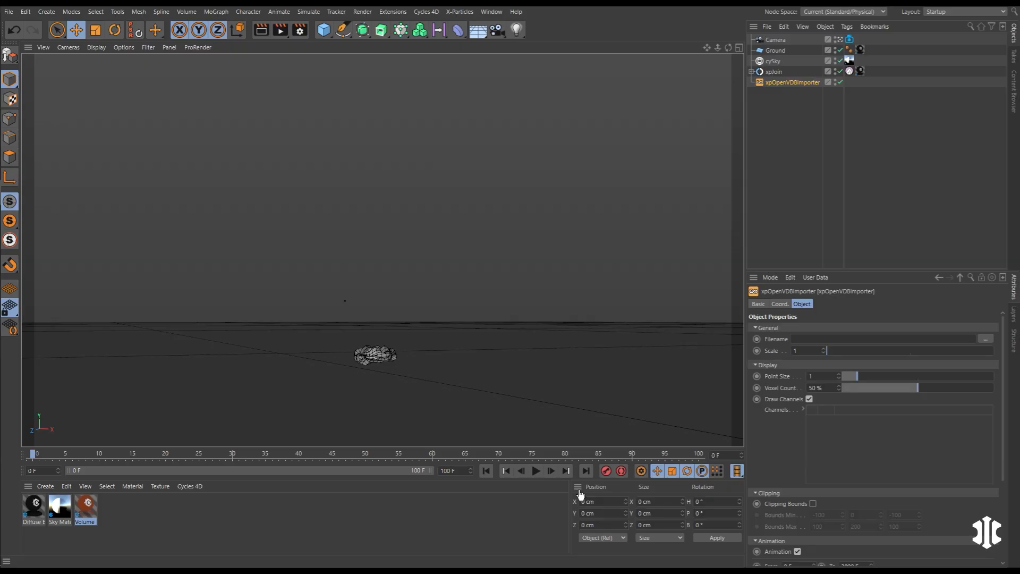
mouse_move(984, 343)
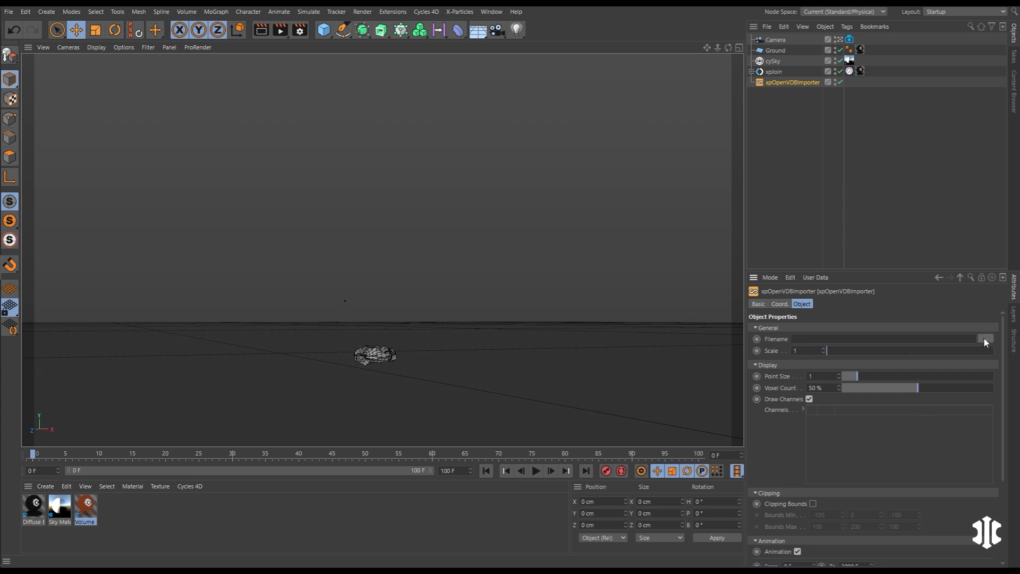
Load the fire VDB cache into xpOpenVDBImporter and recolour the fuel channel gradient blue.
left_click(536, 470)
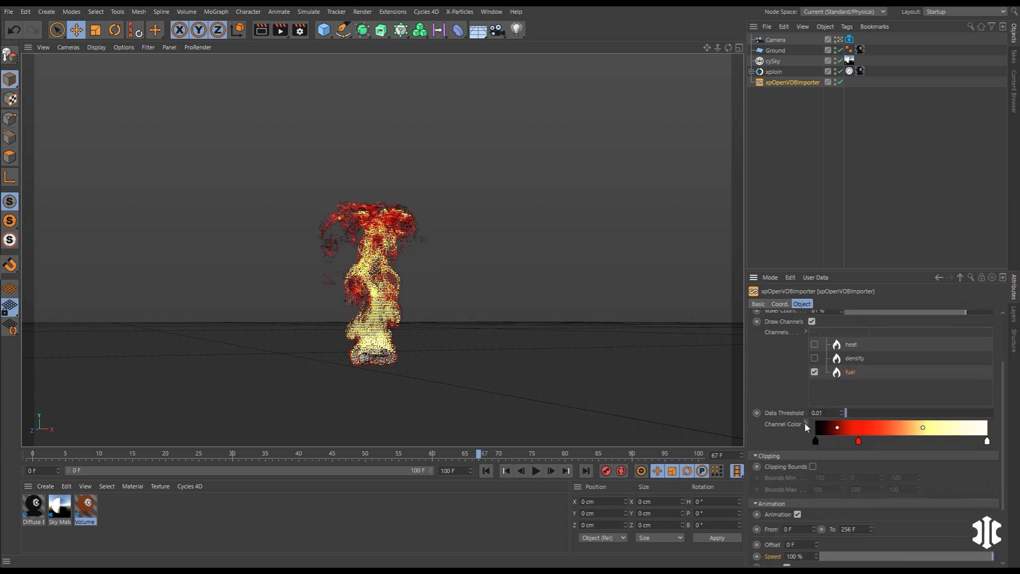
left_click(358, 453)
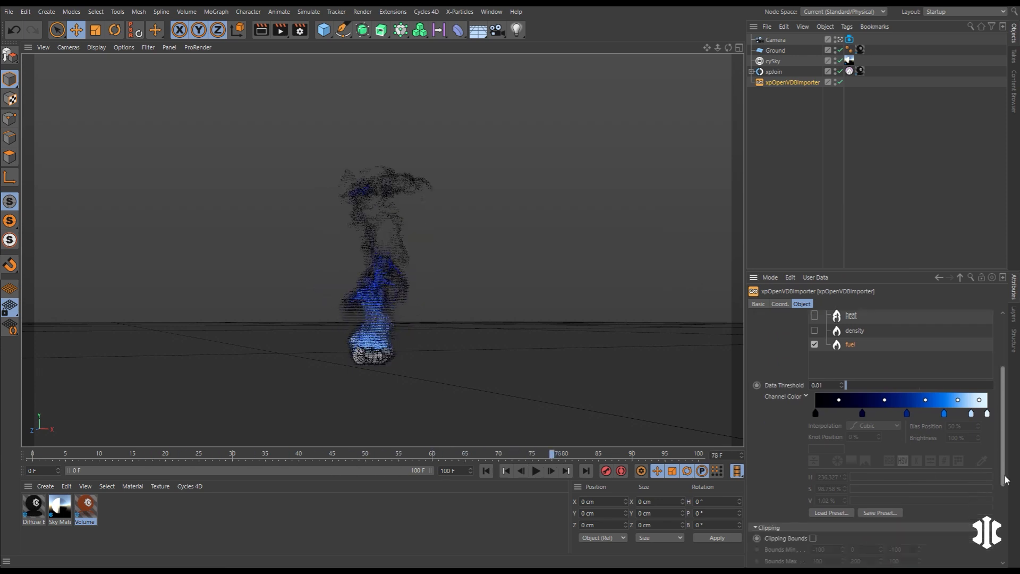
scroll("down", 3)
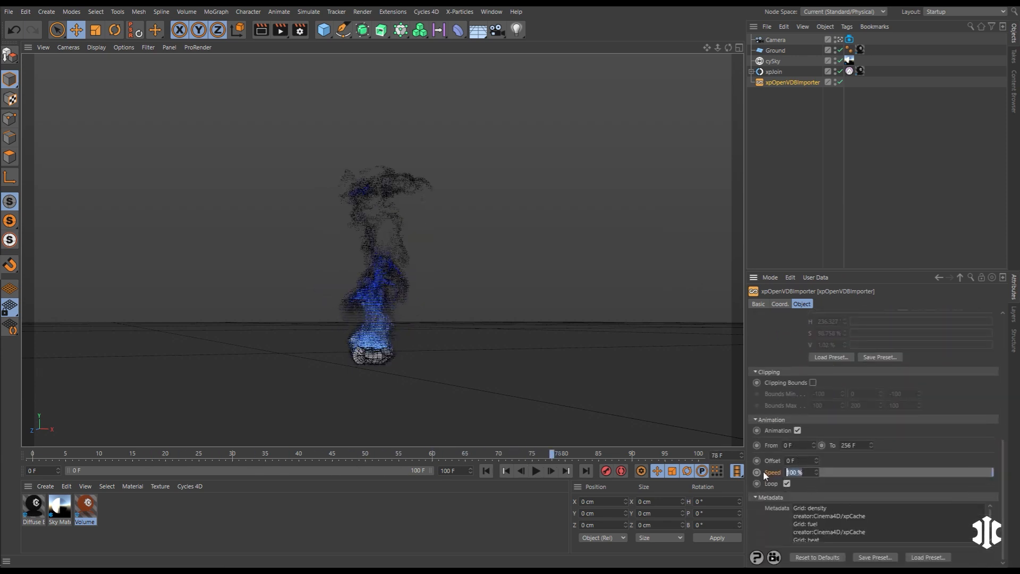
left_click(536, 470)
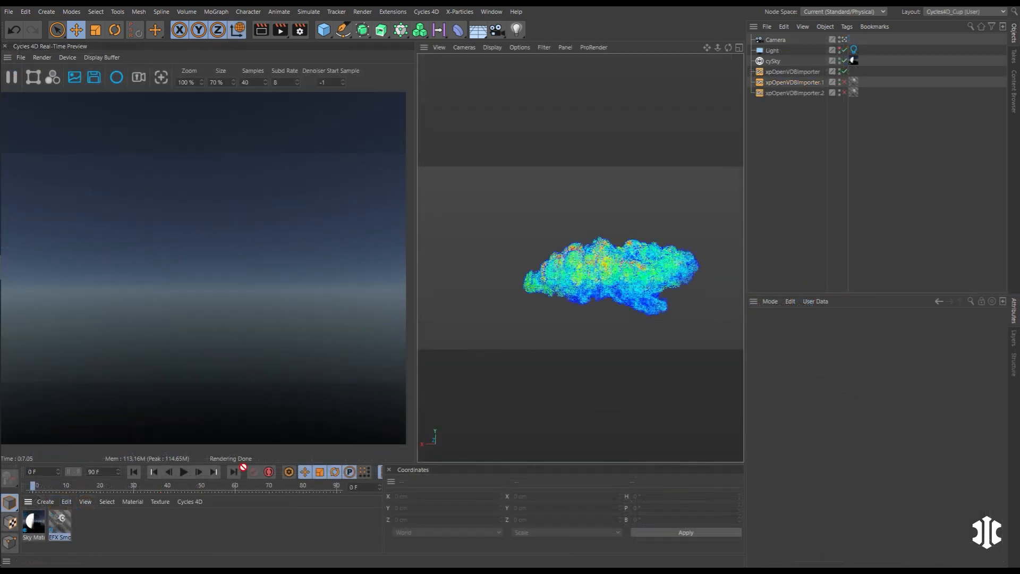
Switch to the mountain project with xpEmitter, Cloud_Scatter and xpOpenVDBImporter.
left_click(853, 72)
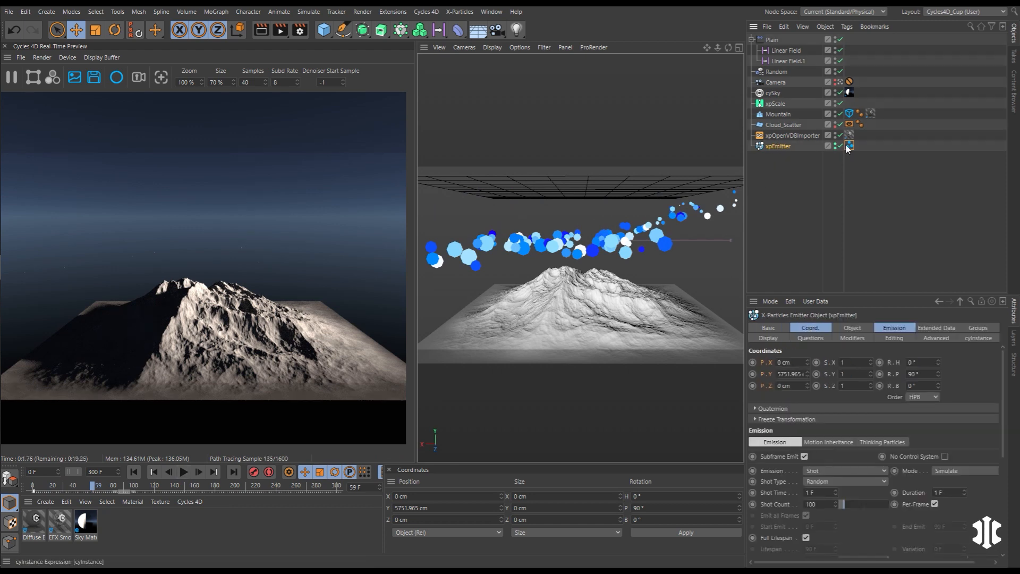
Instance xpOpenVDBImporter on every particle via the cyInstance tag, rewind and play the animation.
left_click(793, 136)
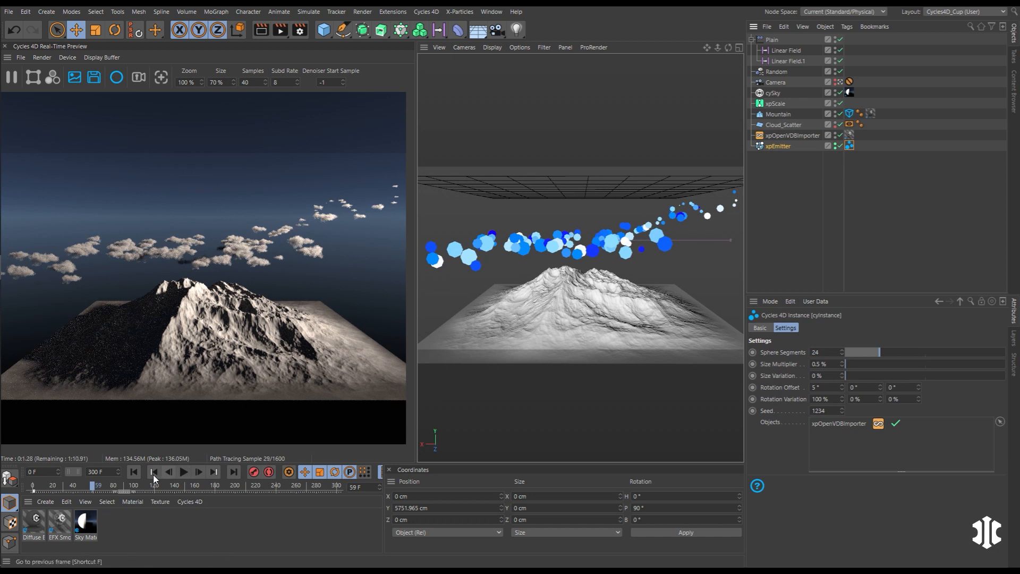
left_click(183, 472)
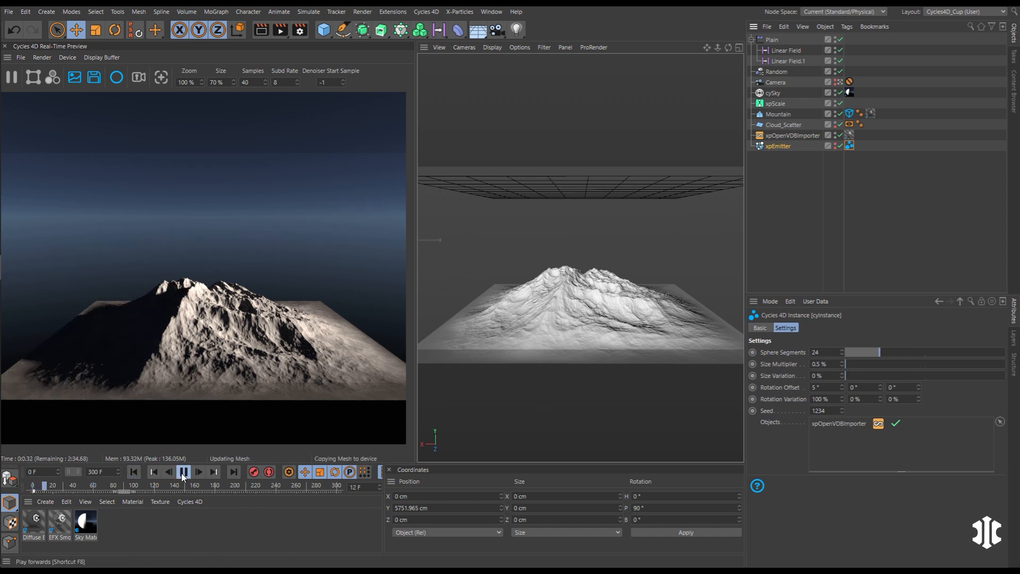
left_click(183, 472)
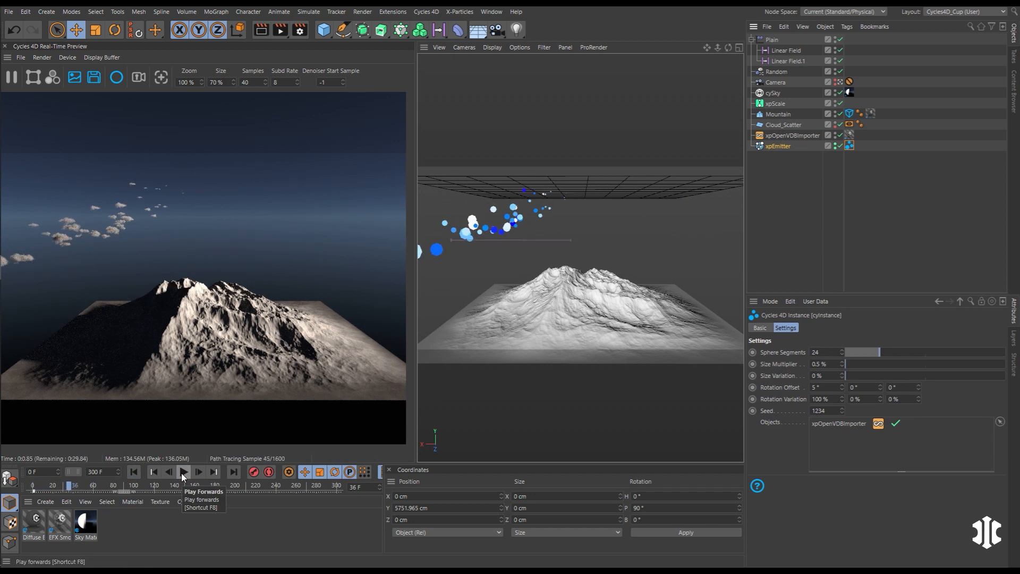
left_click(183, 472)
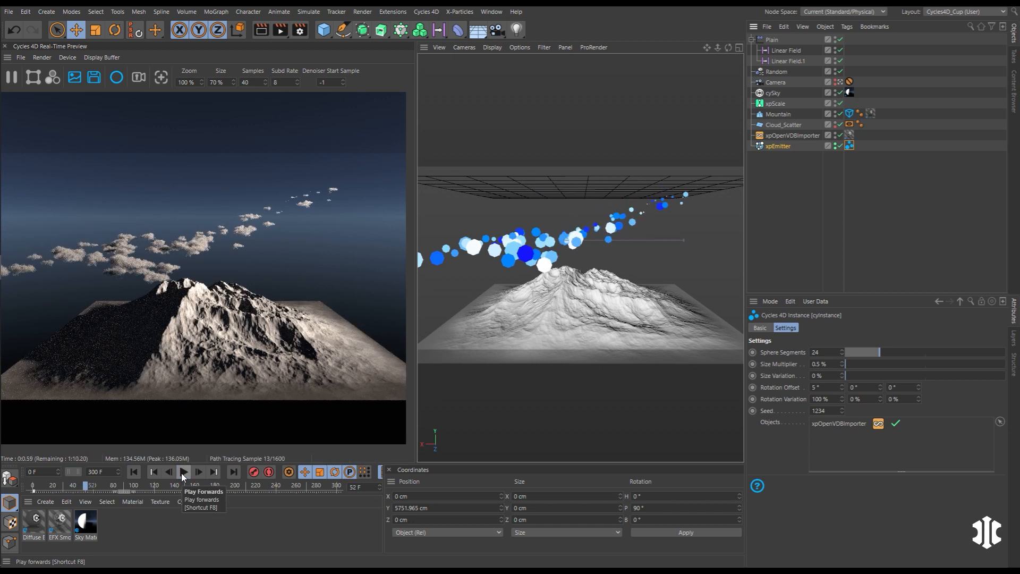
left_click(182, 471)
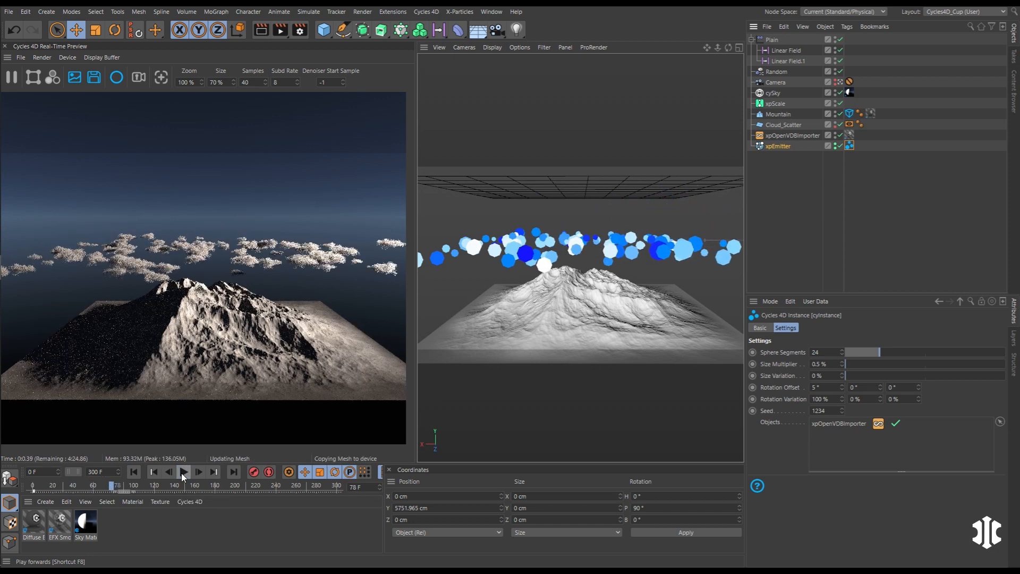
left_click(183, 472)
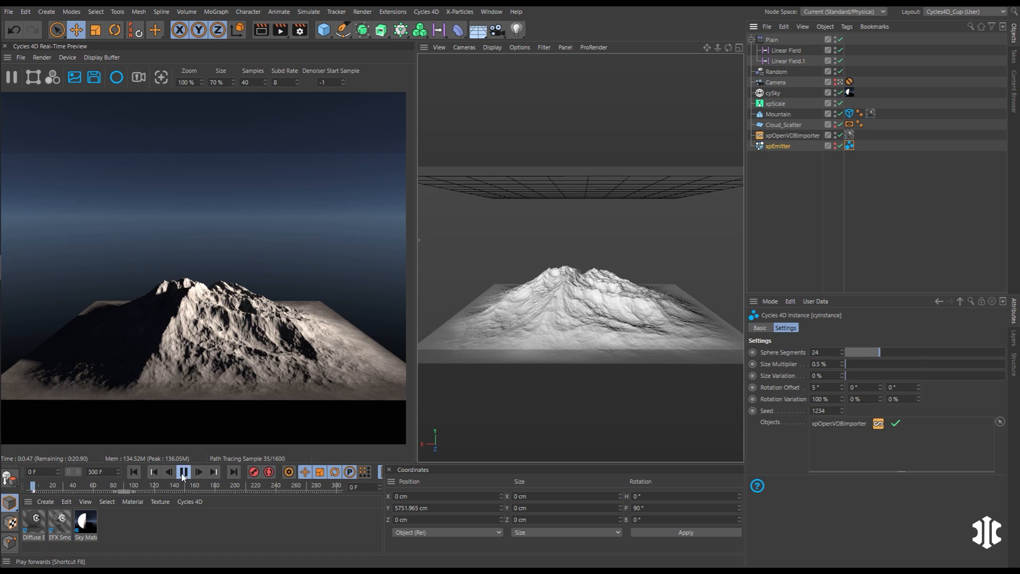
left_click(183, 472)
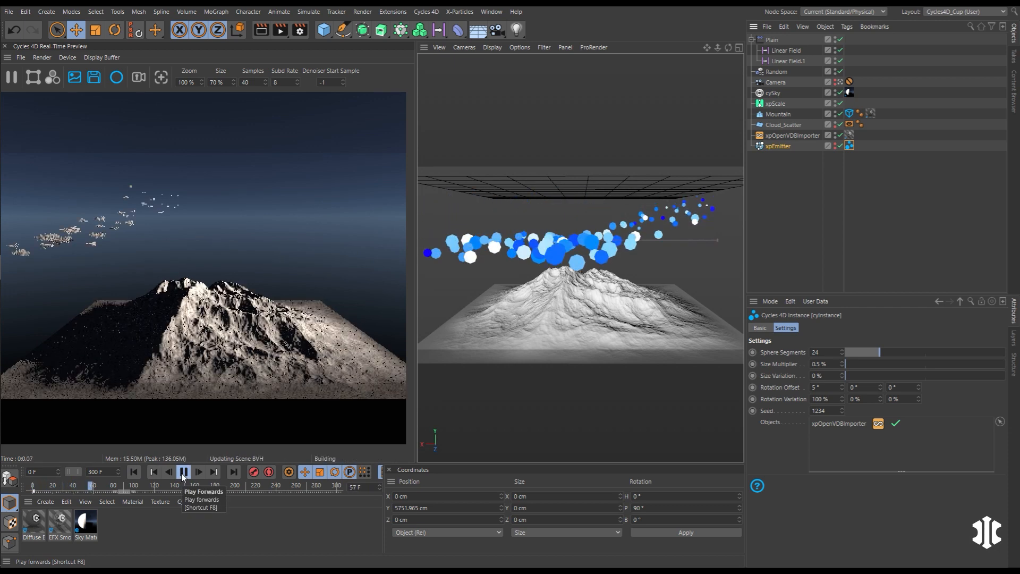
left_click(183, 472)
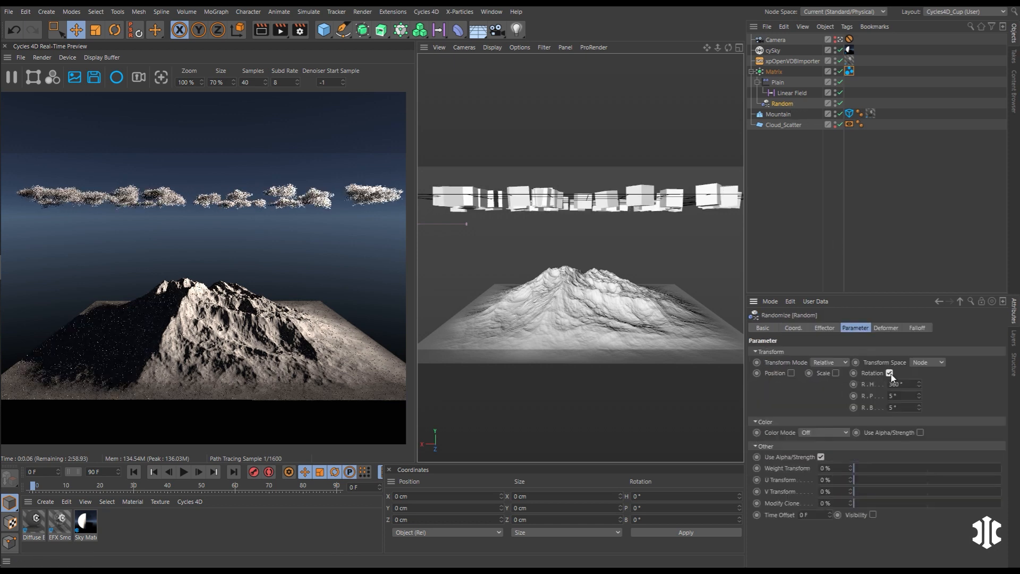
Enable random Scale 0.5 uniform and Position Y 600 cm, then reshuffle the Matrix seed.
left_click(836, 373)
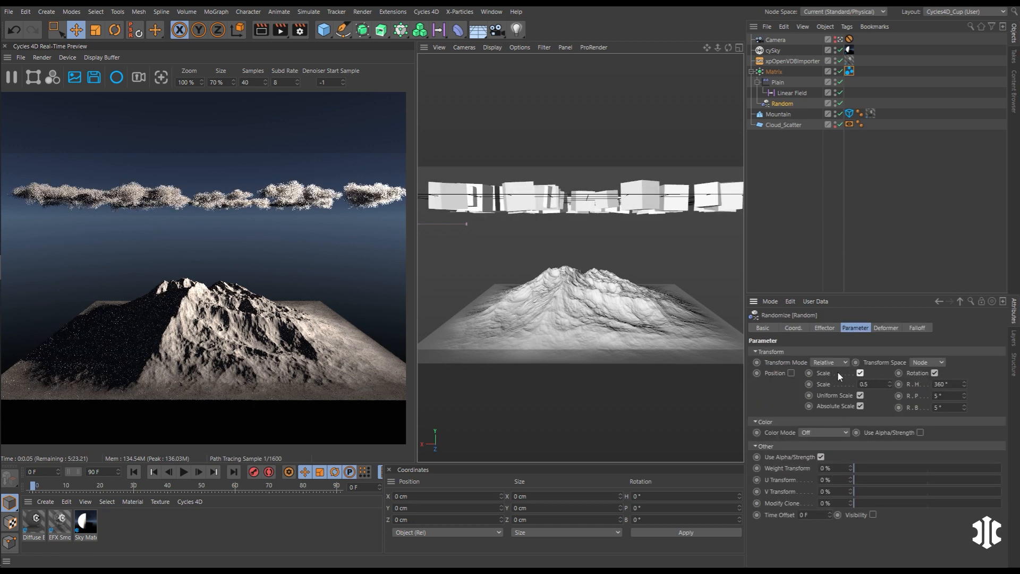
left_click(791, 373)
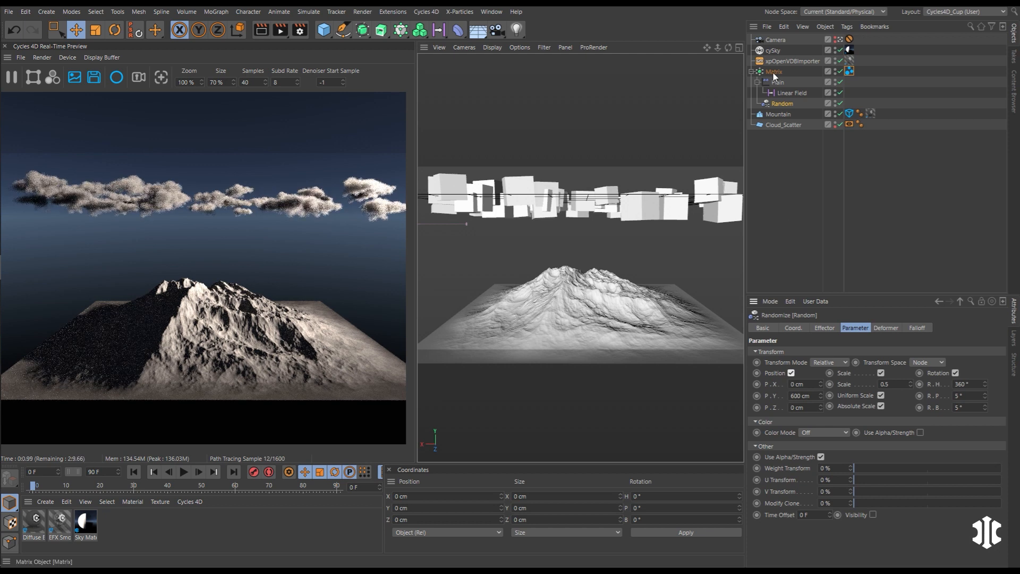
left_click(774, 71)
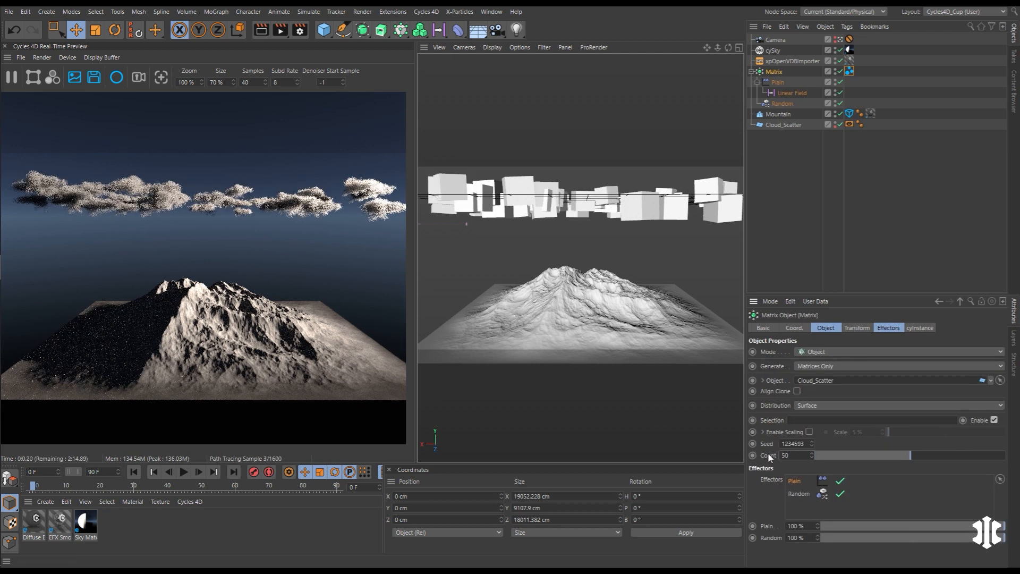
left_click(811, 443)
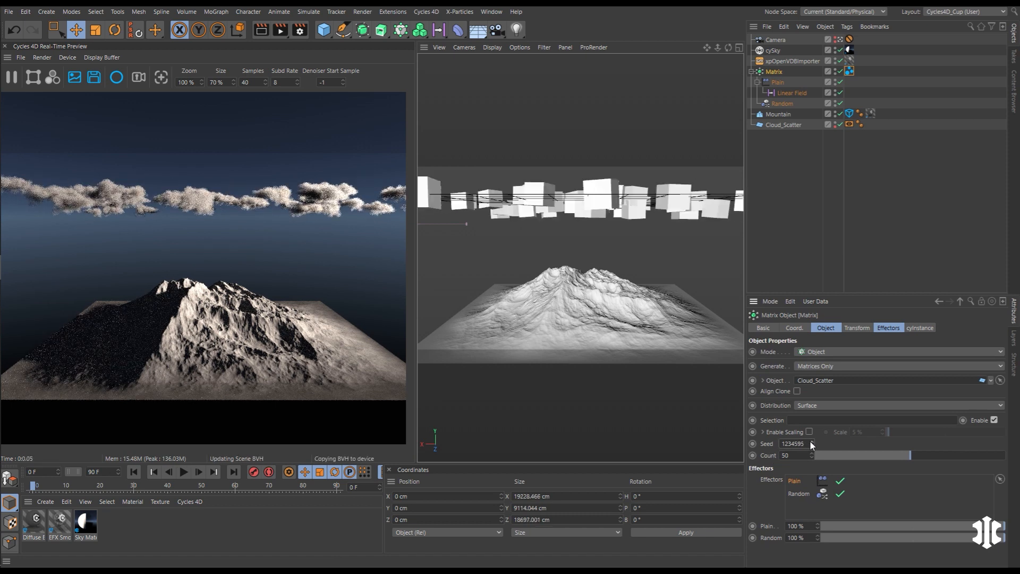
left_click(792, 92)
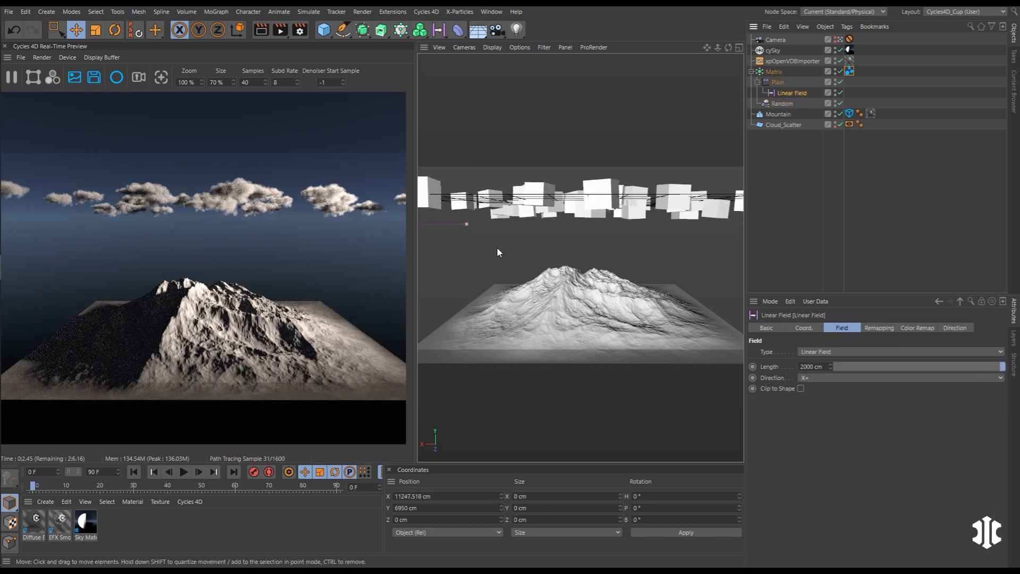